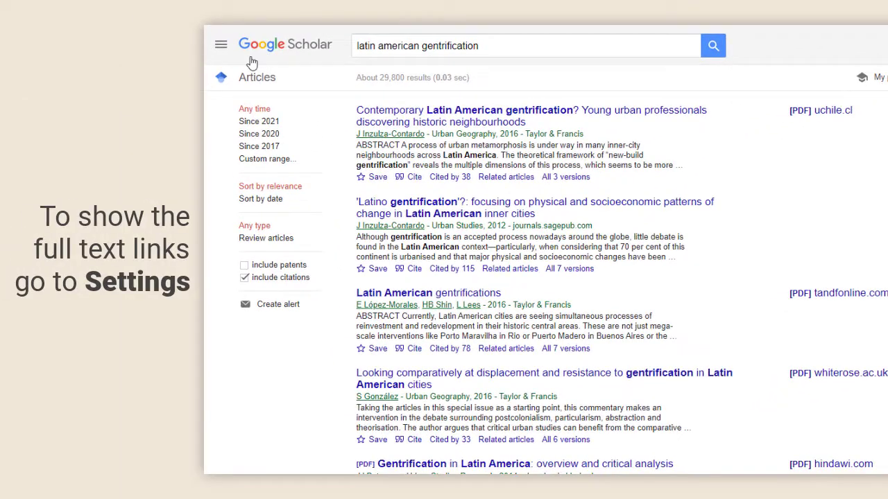
Open Scholar Settings from the side menu on the gentrification results page
{"action": "left_click", "coordinate": [220, 44]}
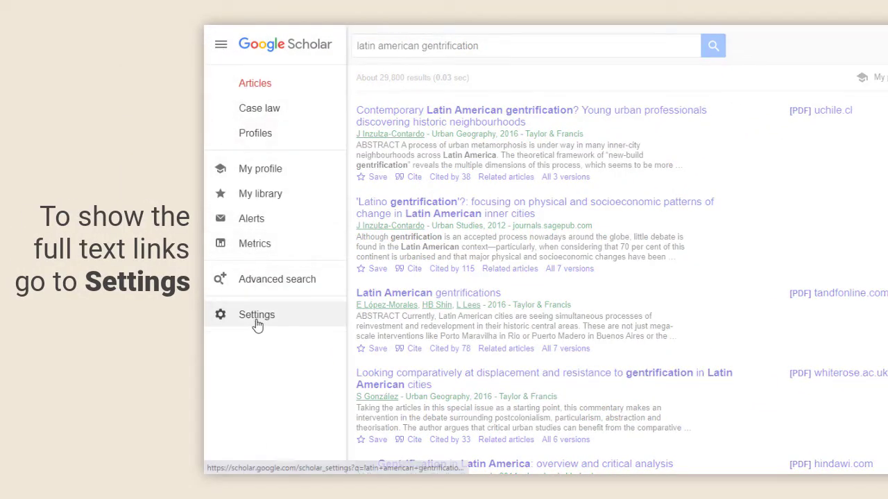
{"action": "left_click", "coordinate": [256, 314]}
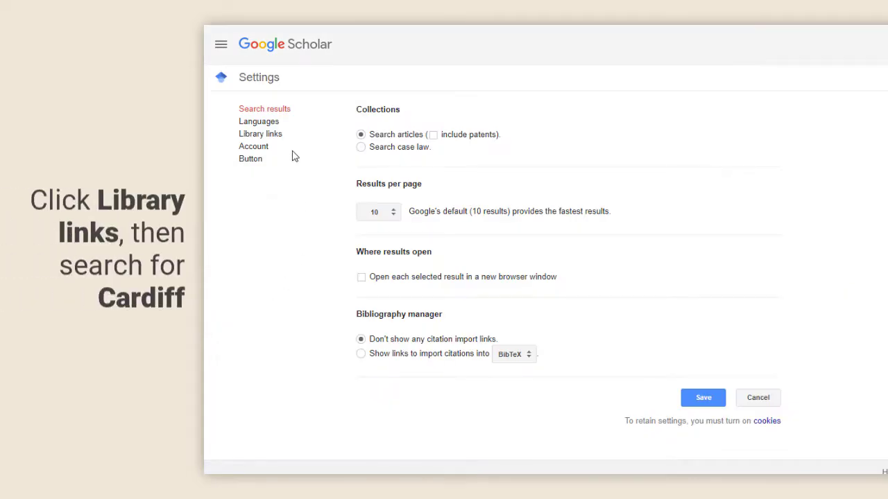
Enable the 'Cardiff University - Full Text @ Cardiff' library link and save
{"action": "left_click", "coordinate": [260, 133]}
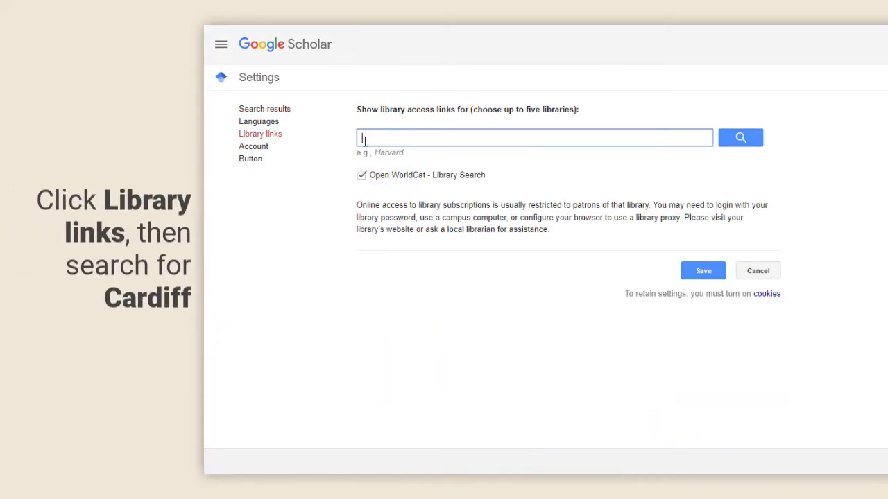
{"action": "type", "text": "cardiff"}
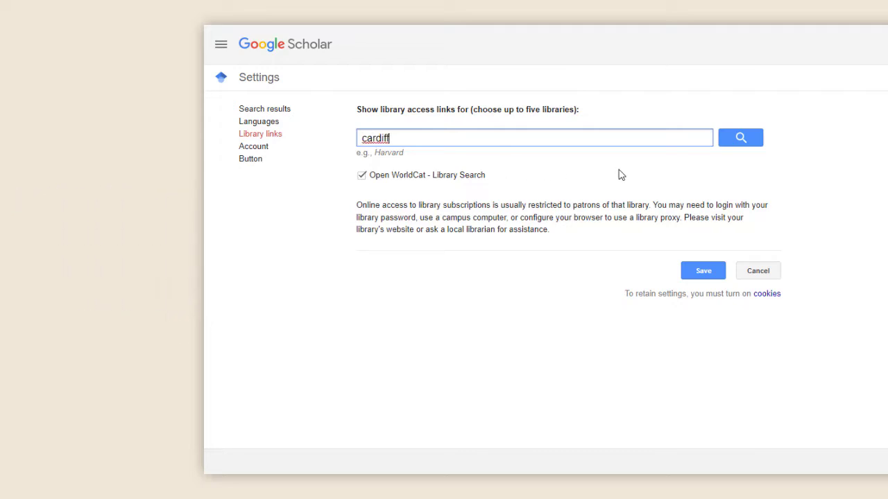
{"action": "left_click", "coordinate": [740, 138]}
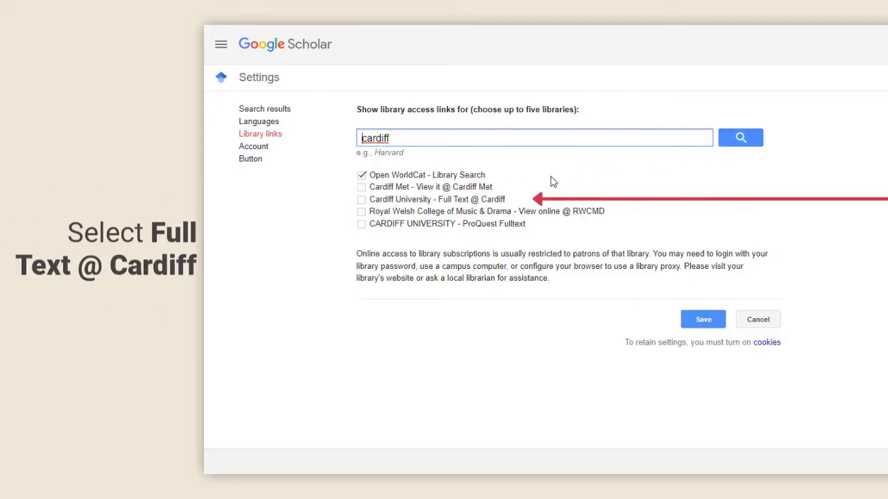
{"action": "left_click", "coordinate": [361, 199]}
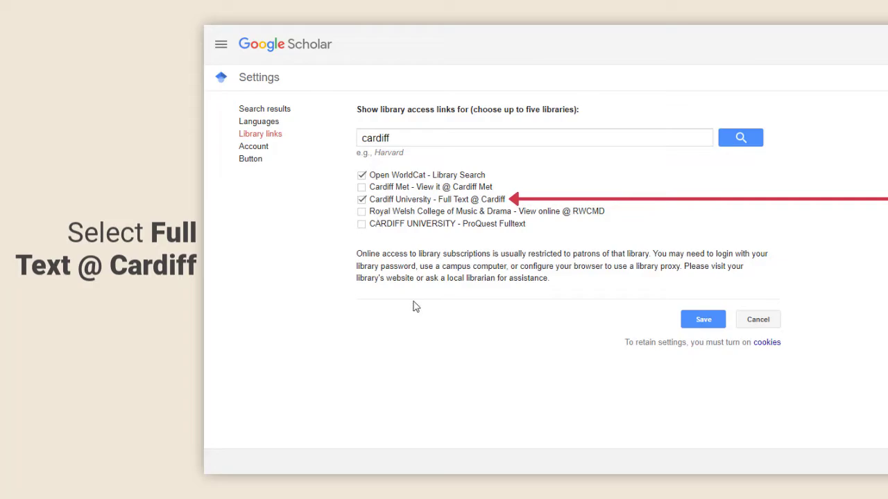
{"action": "left_click", "coordinate": [703, 319]}
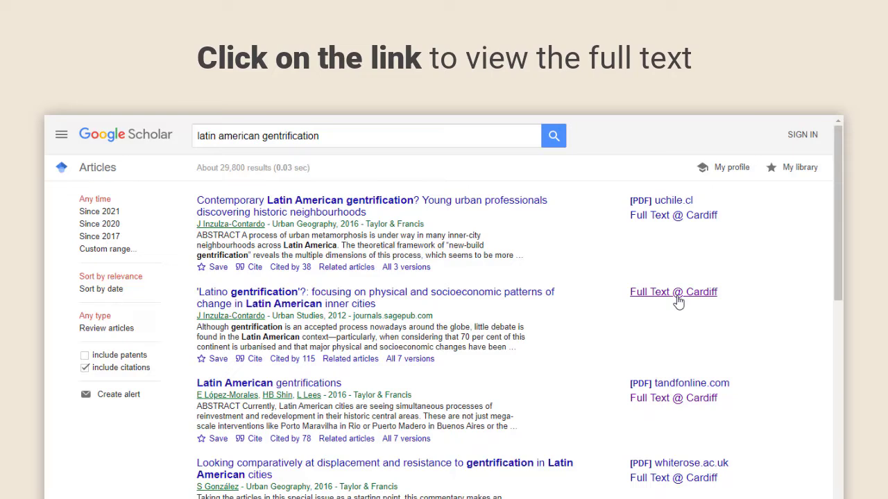
Follow the Full Text @ Cardiff link for 'Latino gentrification'
{"action": "left_click", "coordinate": [672, 291]}
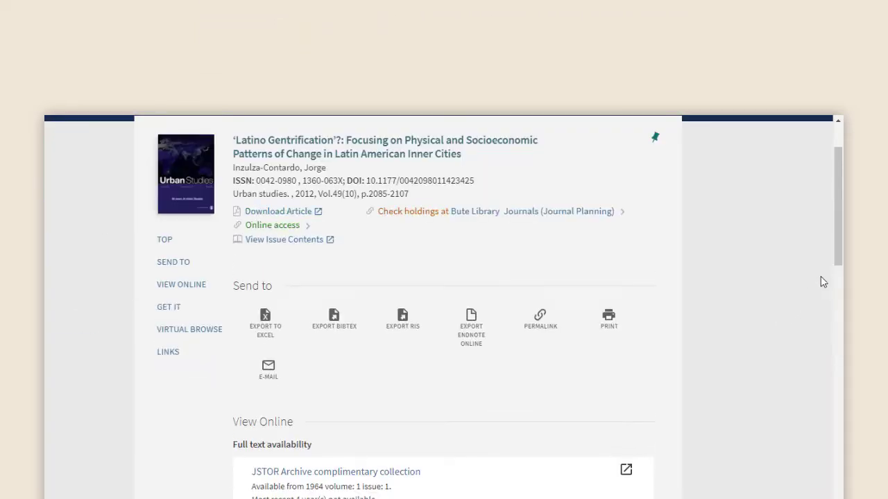
Sign in to Cardiff Library Search with a Cardiff University username and password
{"action": "scroll", "scroll_direction": "down", "scroll_amount": 3}
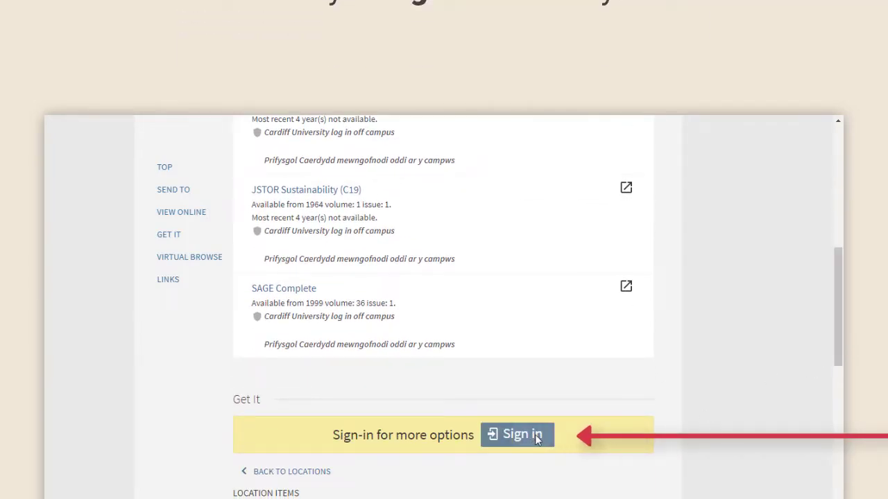
{"action": "left_click", "coordinate": [517, 435]}
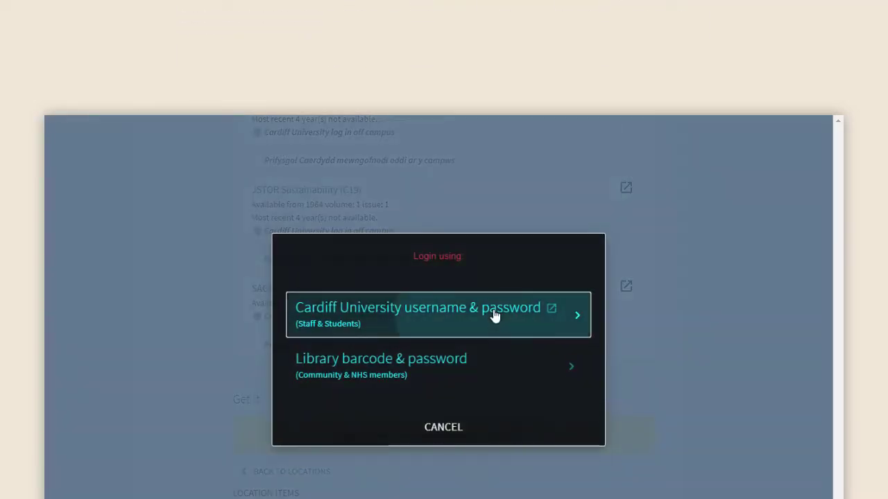
{"action": "left_click", "coordinate": [419, 315]}
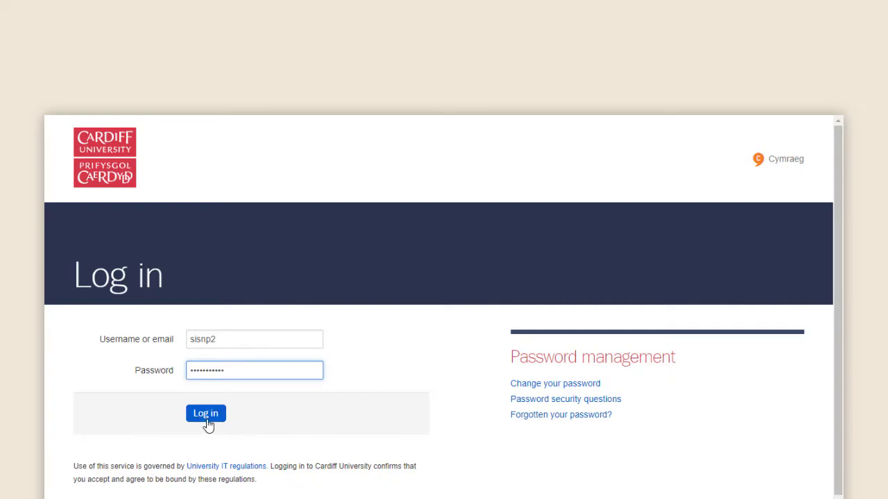
{"action": "left_click", "coordinate": [205, 413]}
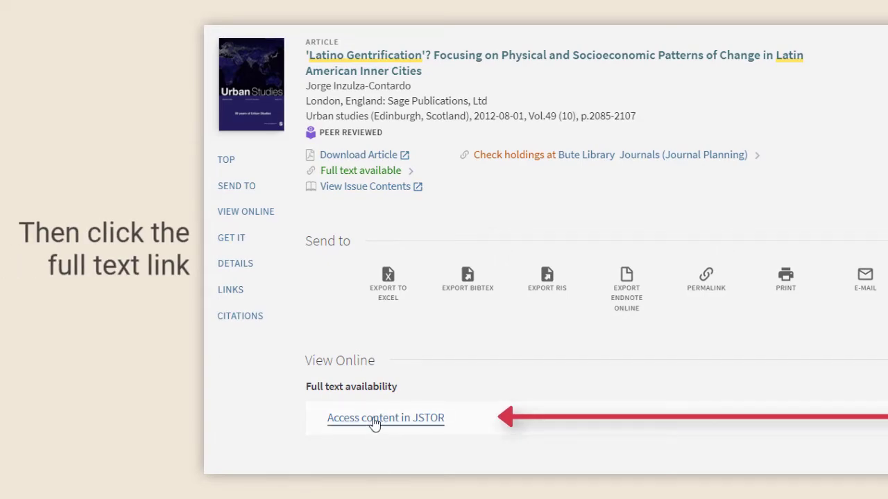
Open the article's full text through Access content in JSTOR
{"action": "left_click", "coordinate": [384, 418]}
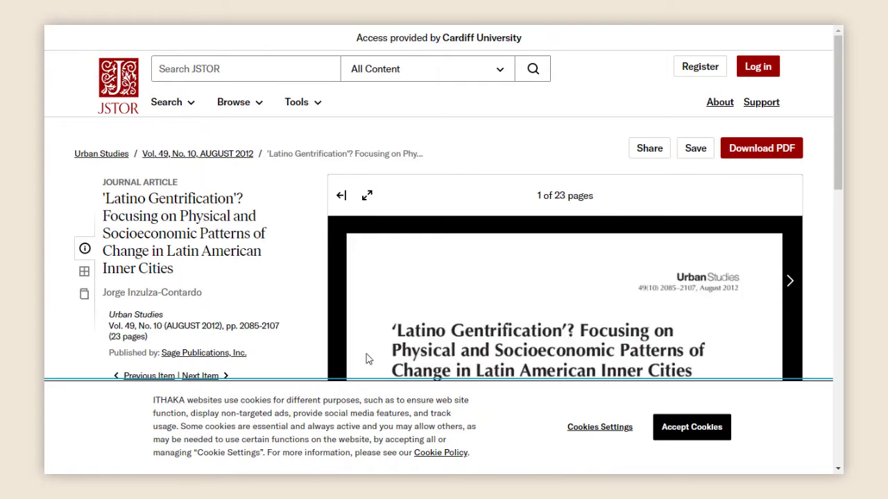
Accept JSTOR's cookies and scroll down to the article's abstract
{"action": "left_click", "coordinate": [691, 426]}
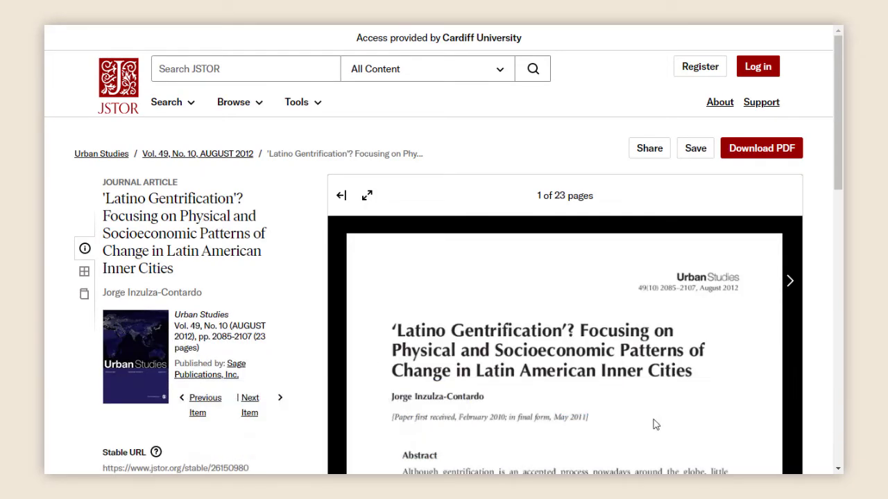
{"action": "scroll", "scroll_direction": "down", "scroll_amount": 3}
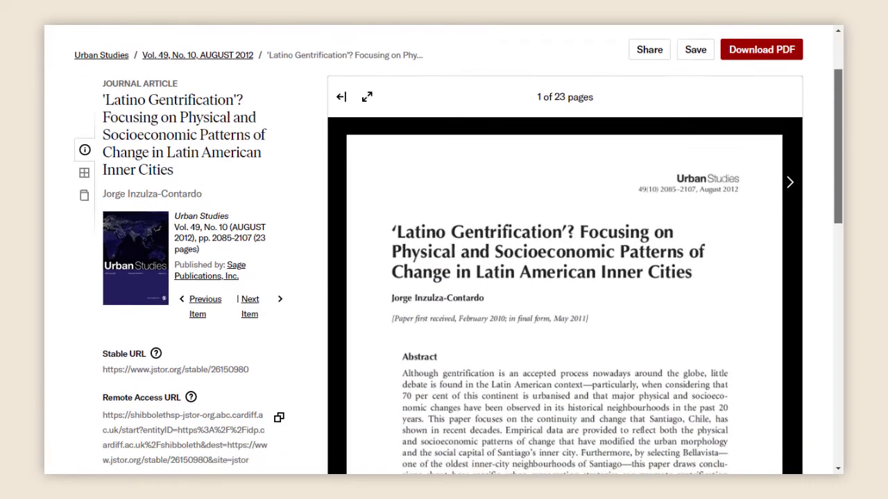